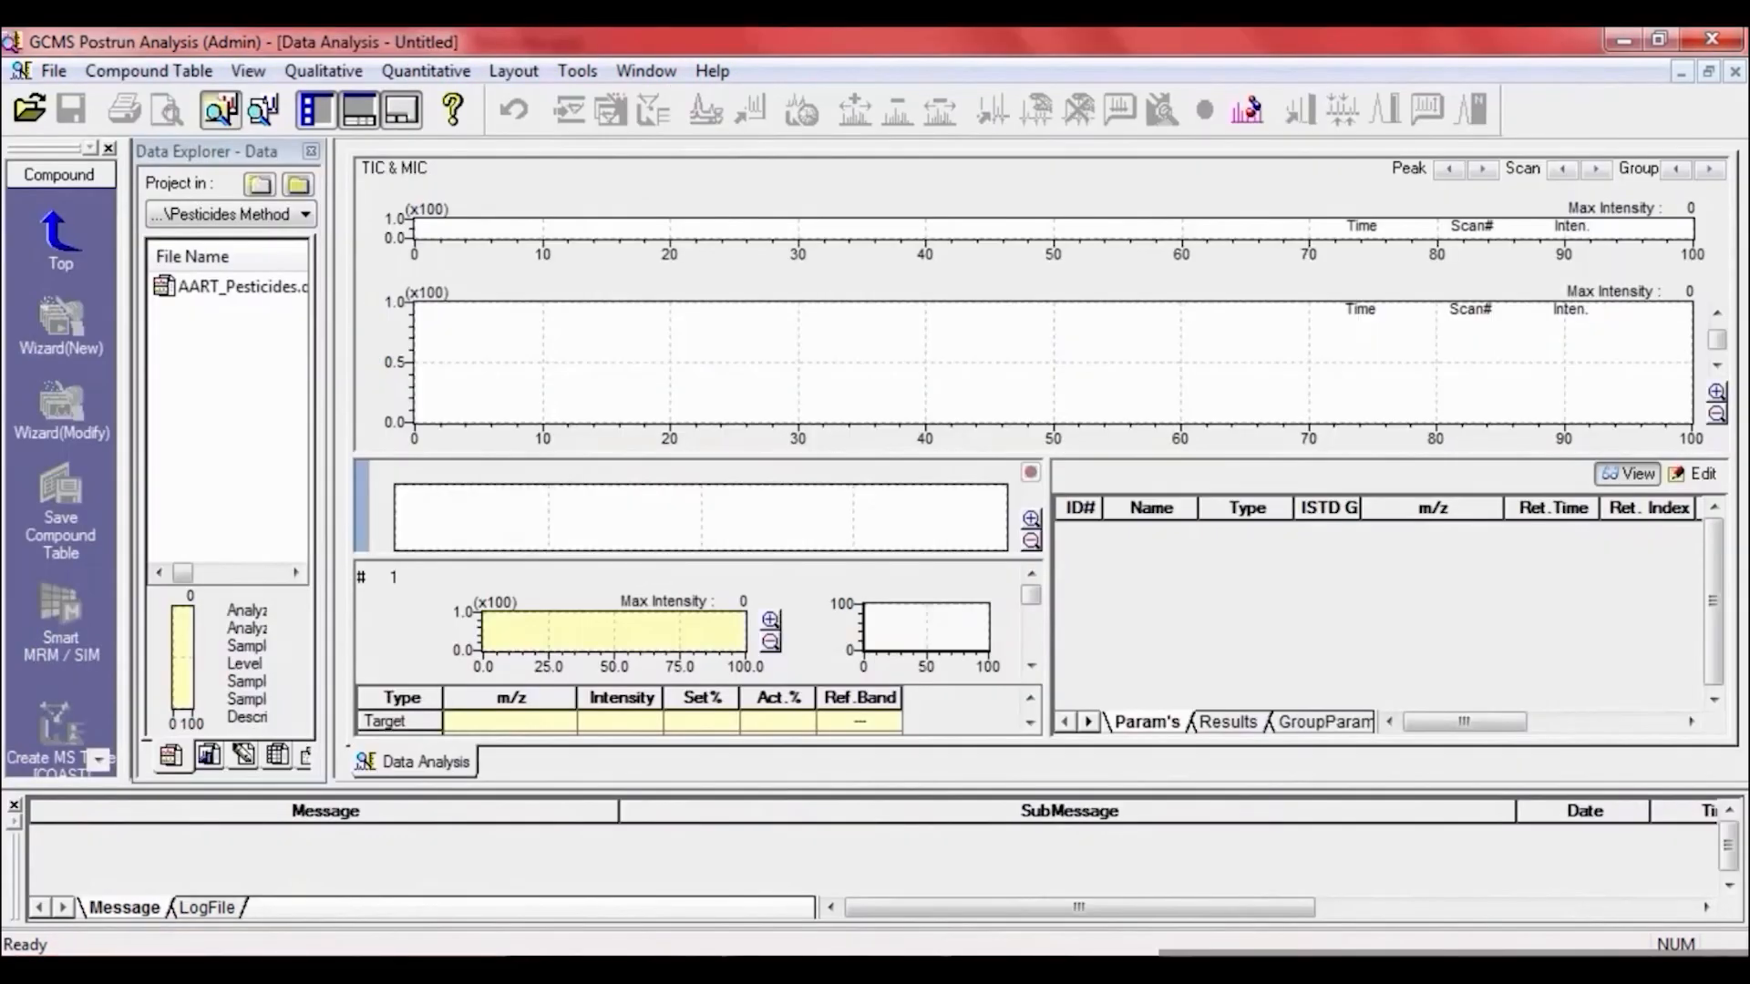
Step: Load the AART_Pesticides data file from the Data Explorer file list
double_click(241, 287)
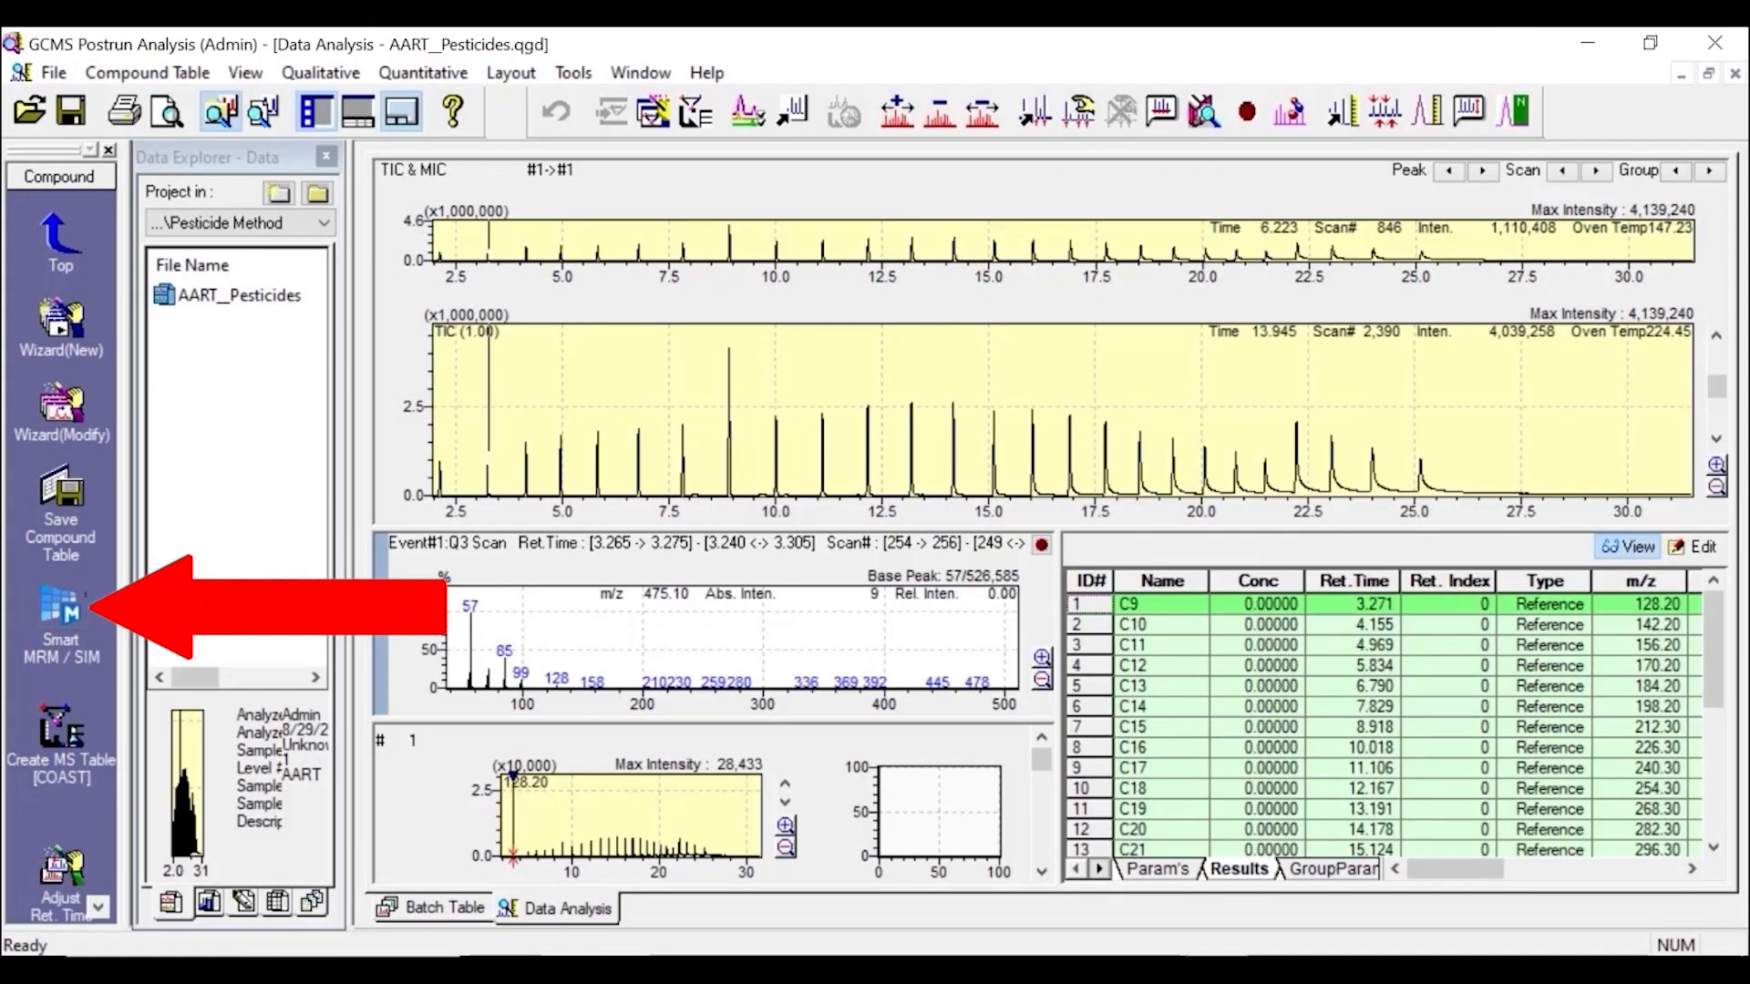
Step: Start Smart MRM/SIM and open the pesticide Smart Database workbook from the SmartDatabase folder
left_click(60, 612)
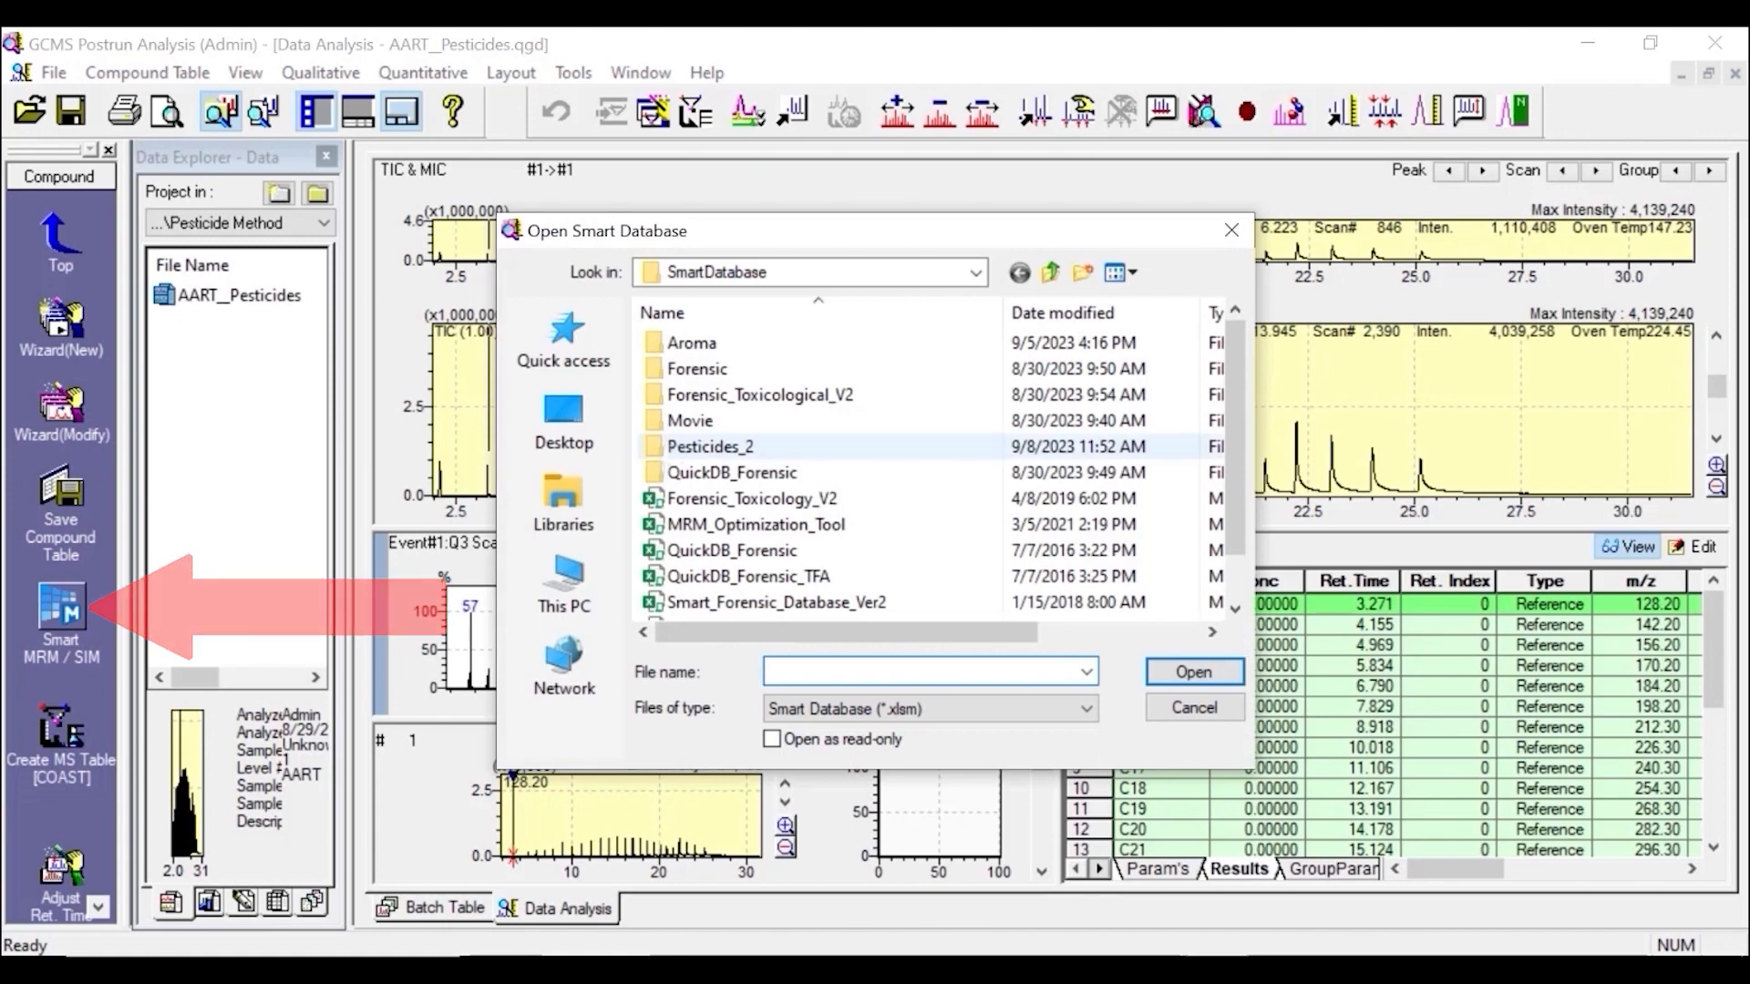
left_click(1190, 708)
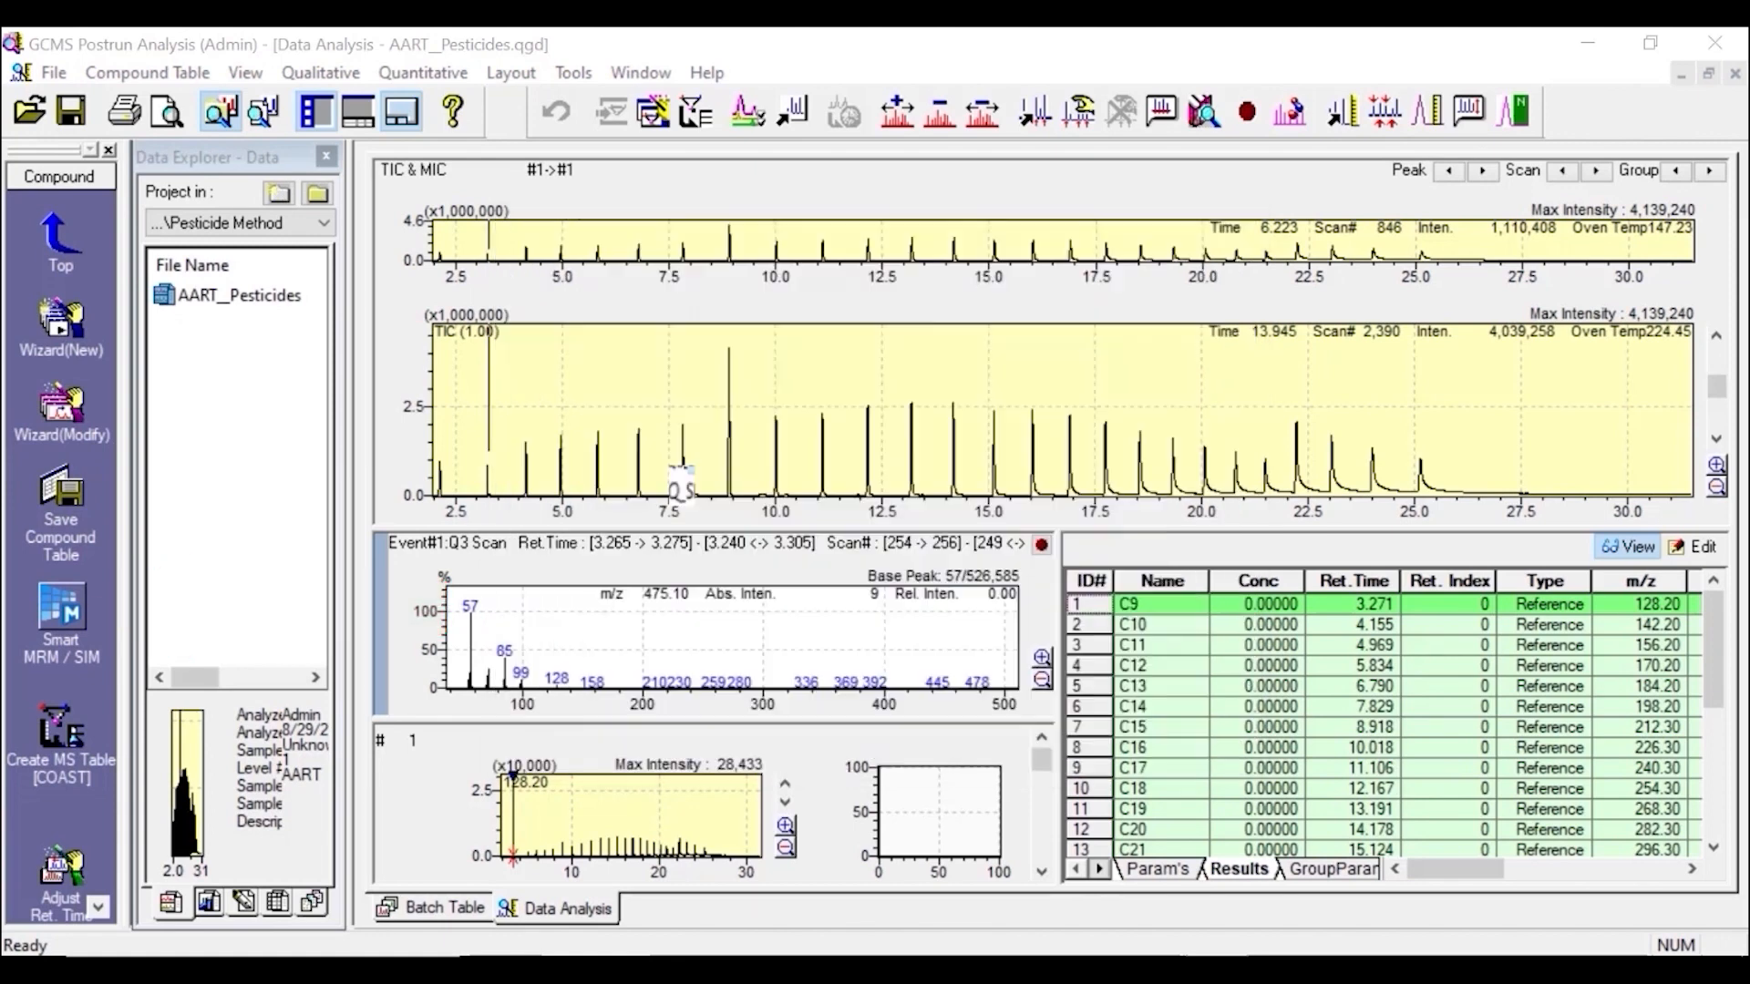
left_click(678, 473)
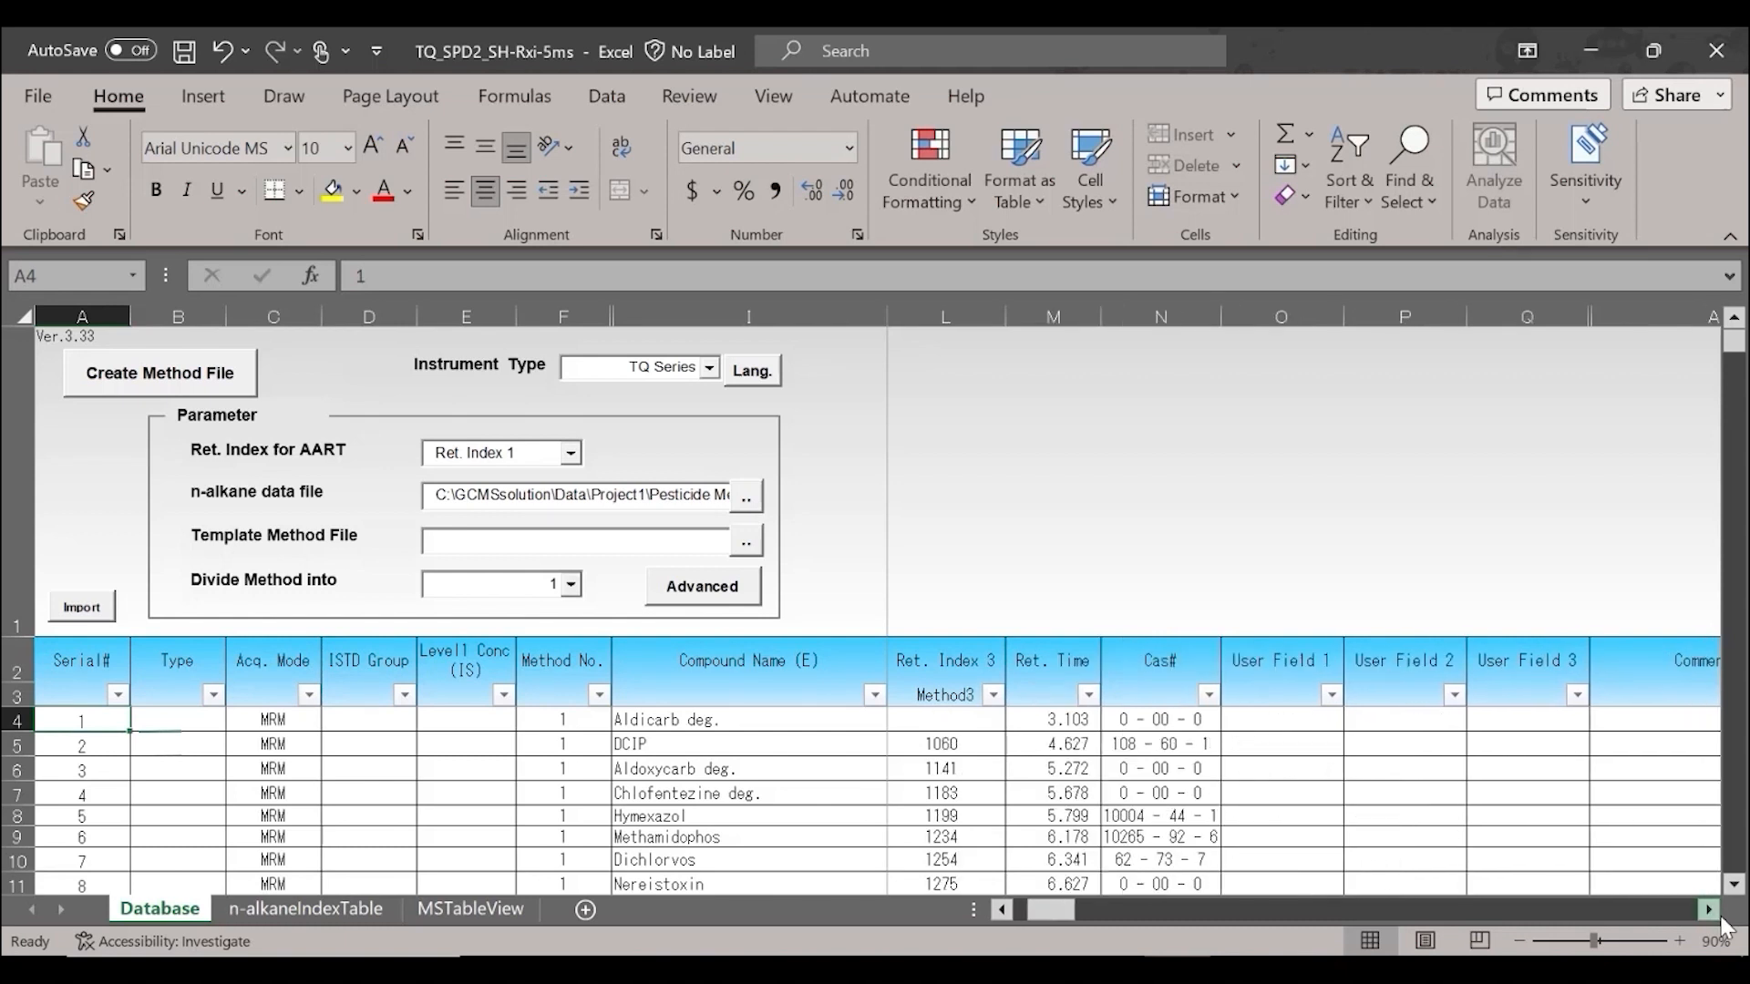
Step: Review the Ion1 and Ion2 MRM Transition columns and the Target Type on the Database sheet
scroll("right", 3)
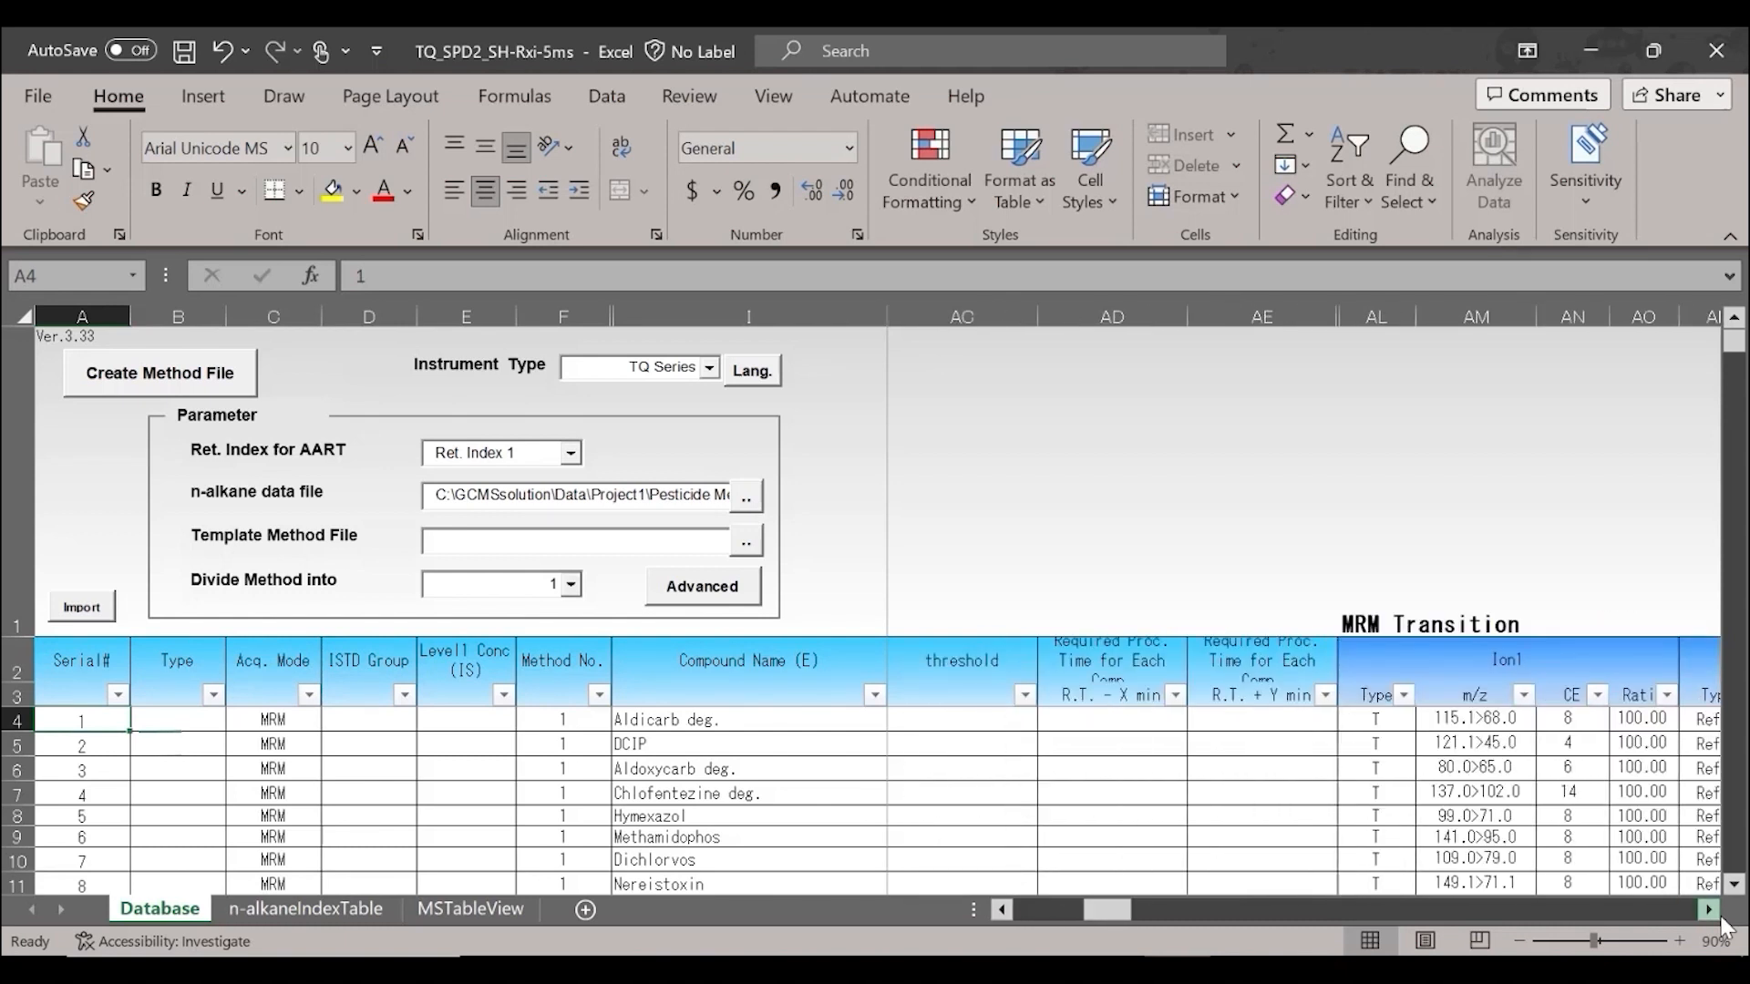
scroll("right", 3)
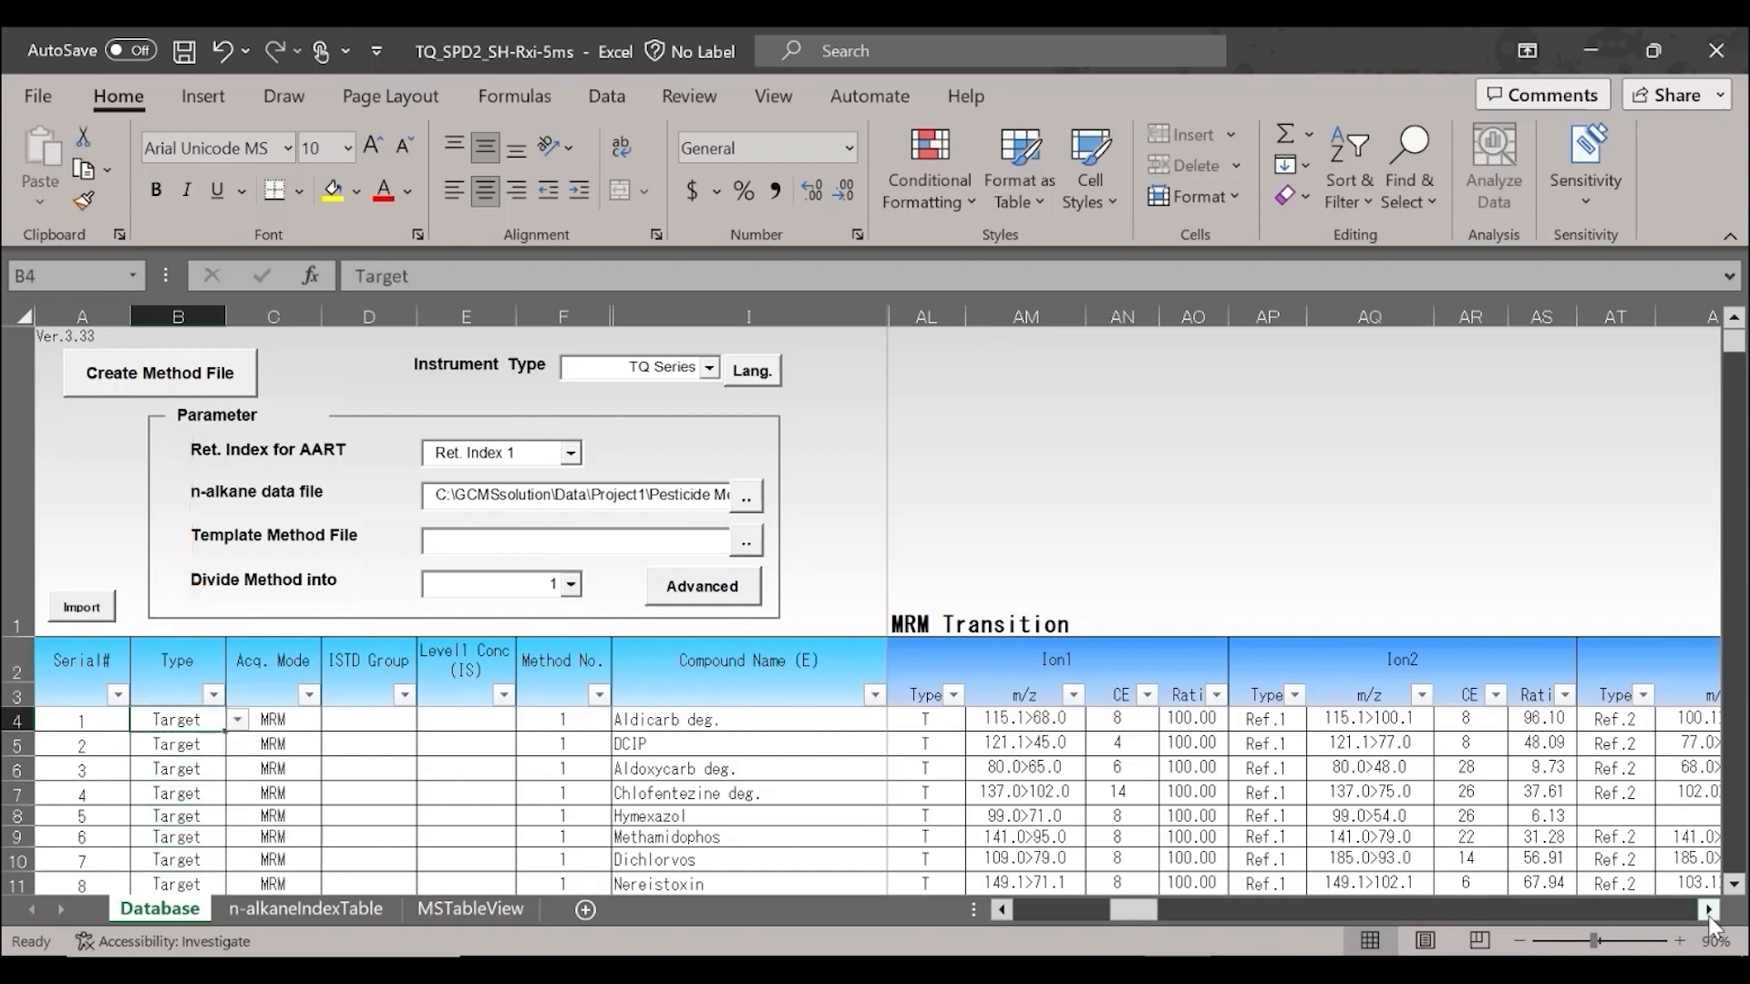
scroll("right", 3)
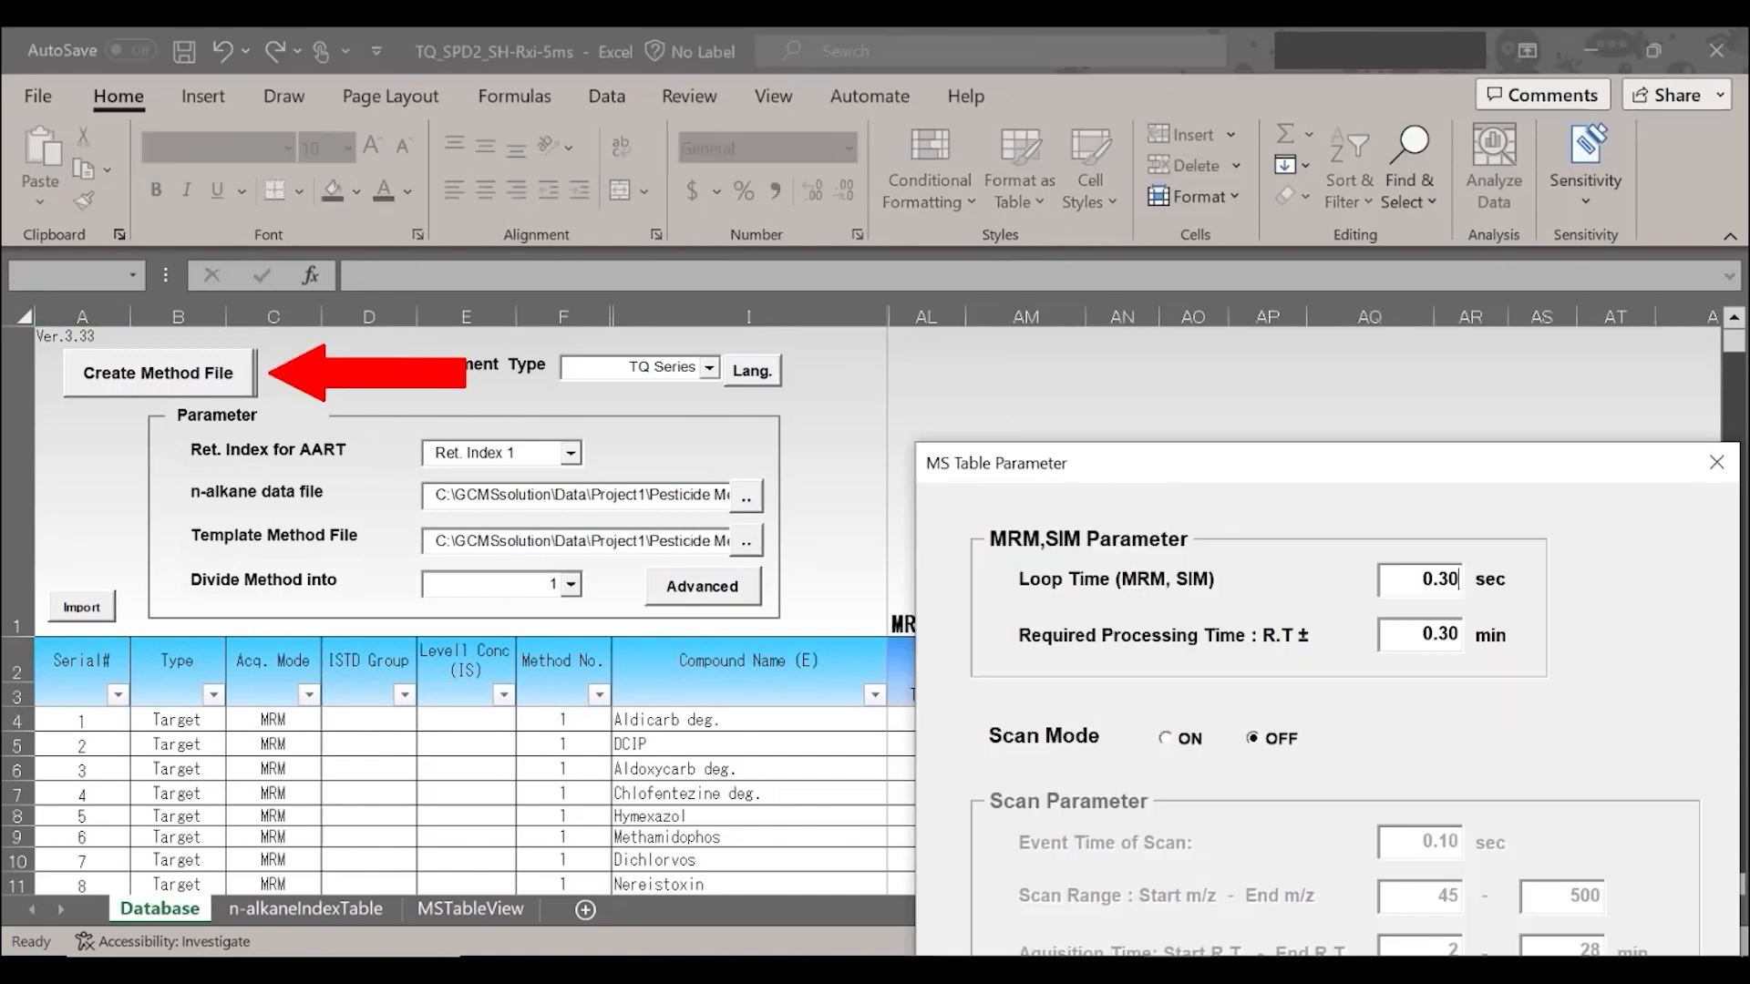
Step: Generate the method file from the database, with loop time 0.30 sec and scan mode off
left_click(157, 372)
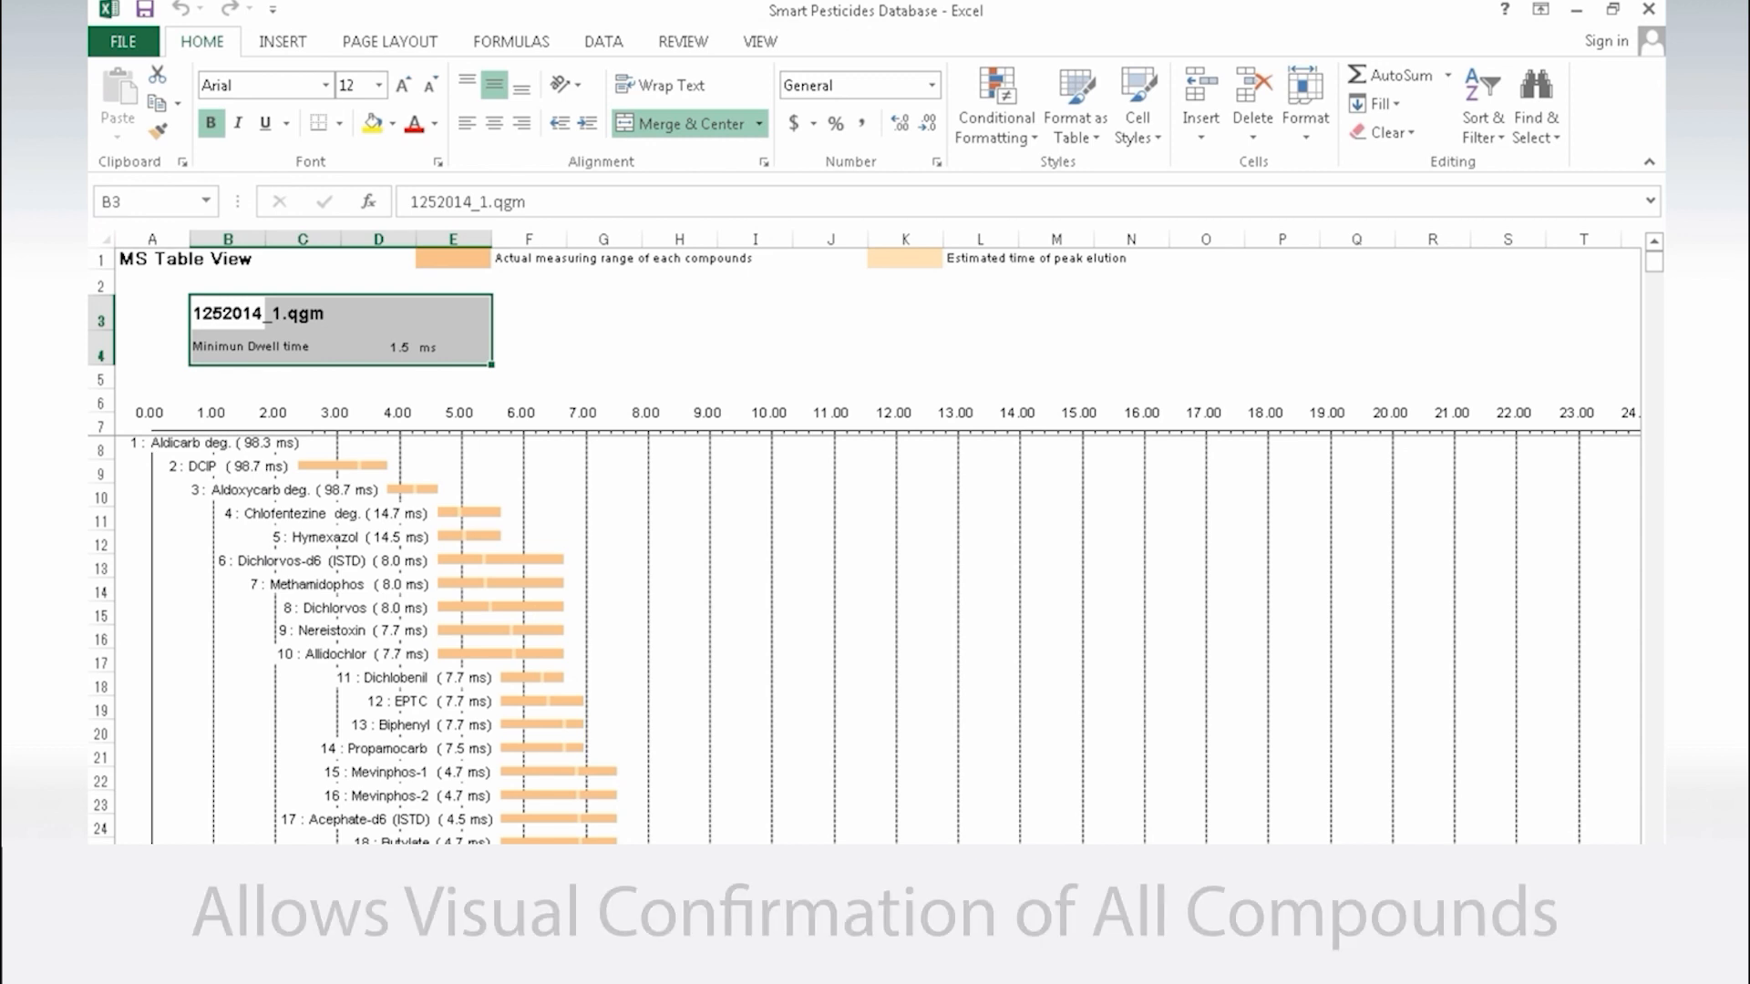
Step: Scroll down the MS Table View timeline of compounds for method 1252014_1.qgm
scroll("down", 3)
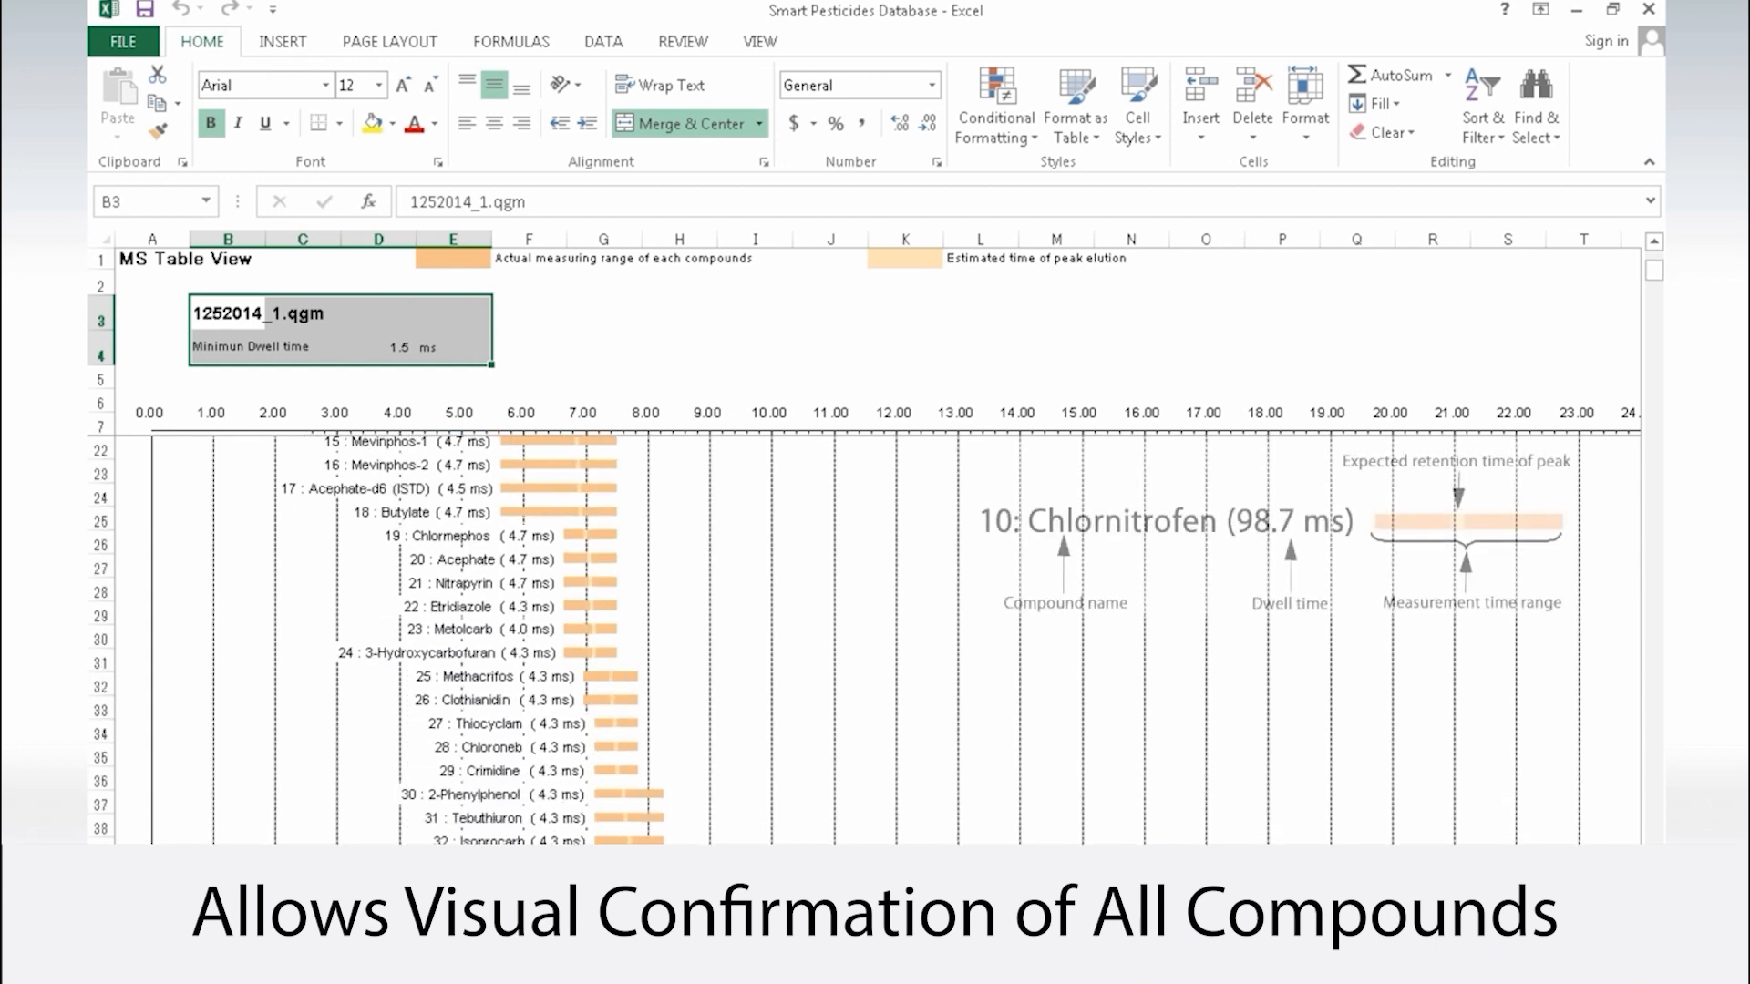
scroll("down", 3)
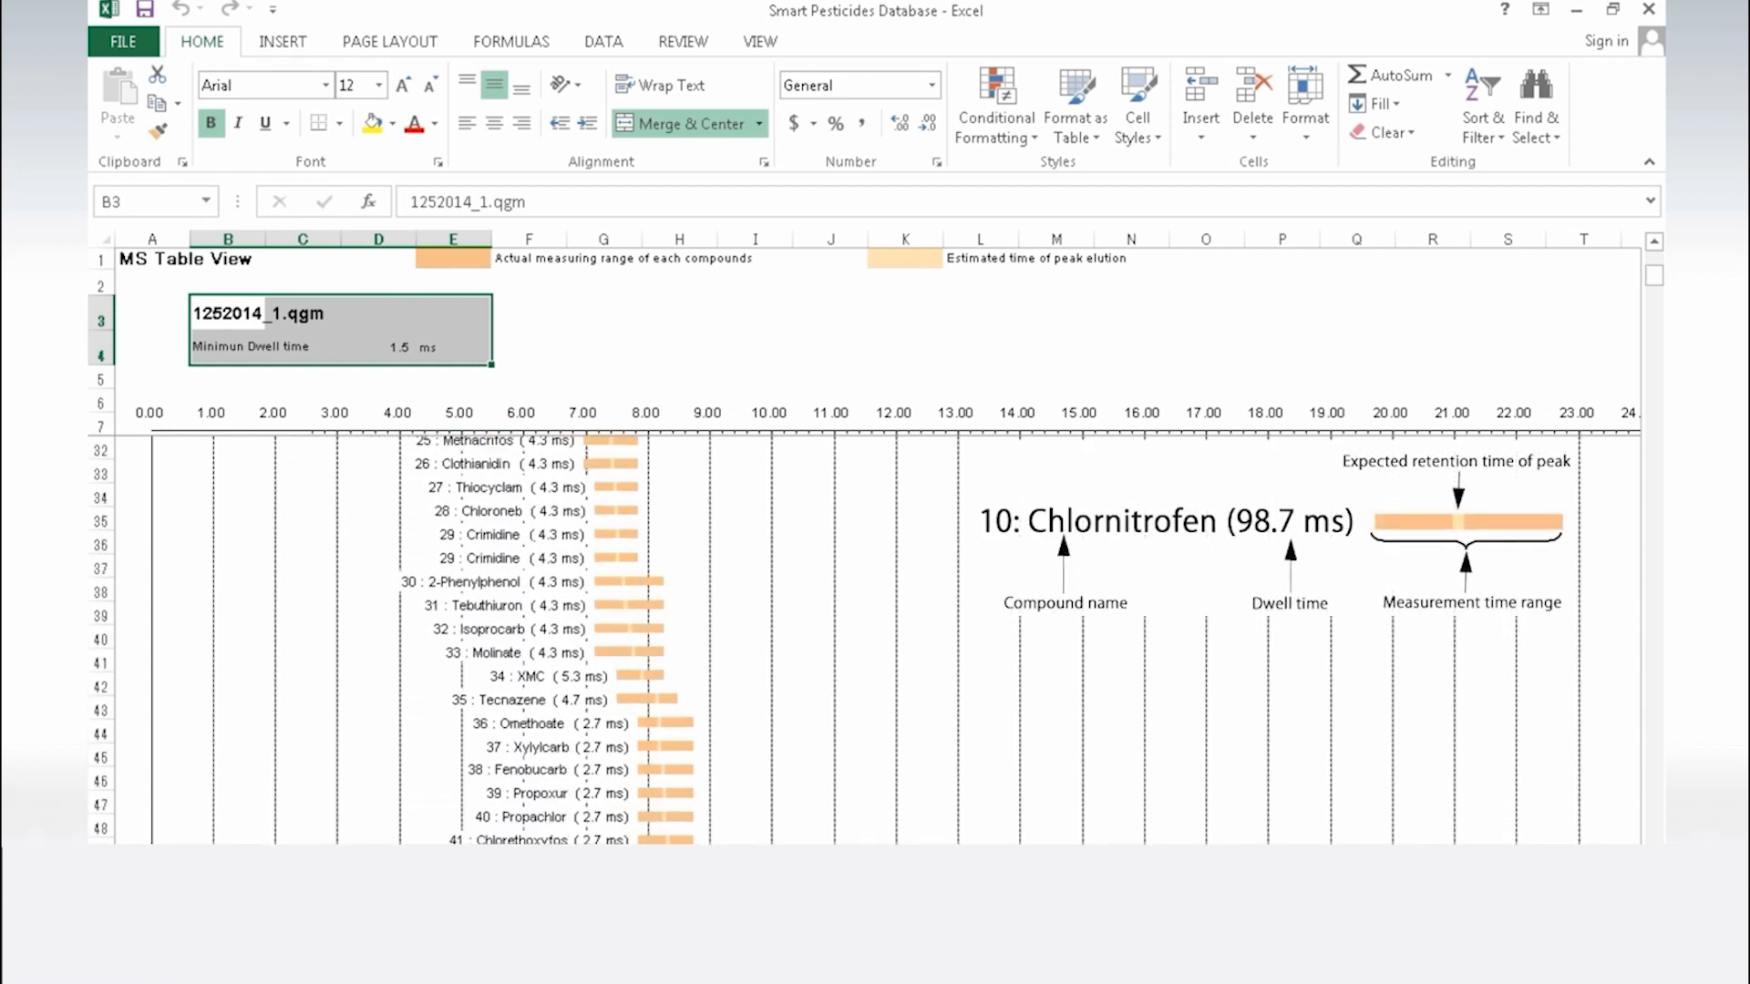